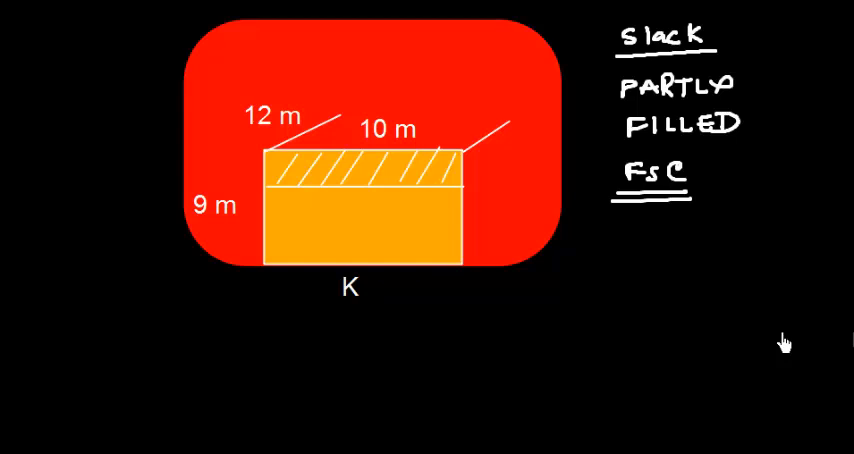
pyautogui.moveTo(260, 182)
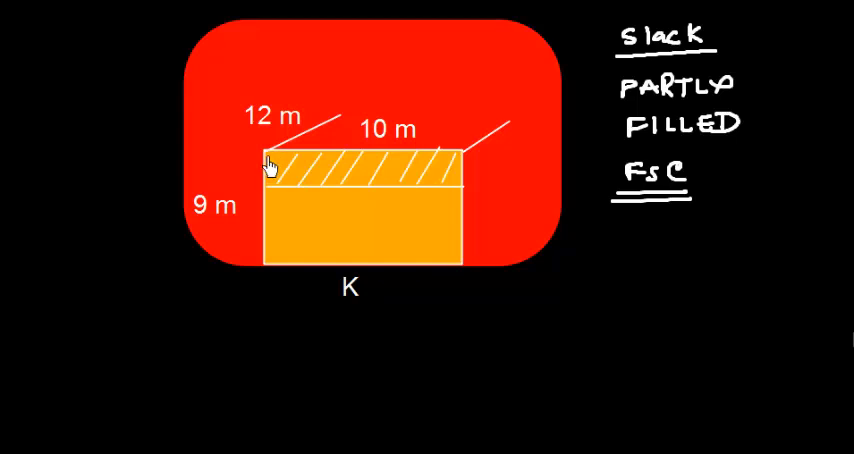
pyautogui.moveTo(284, 162)
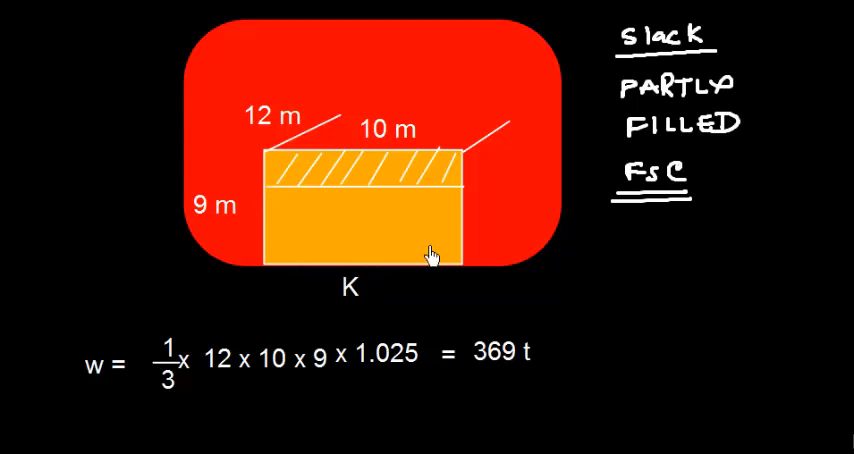
pyautogui.moveTo(234, 216)
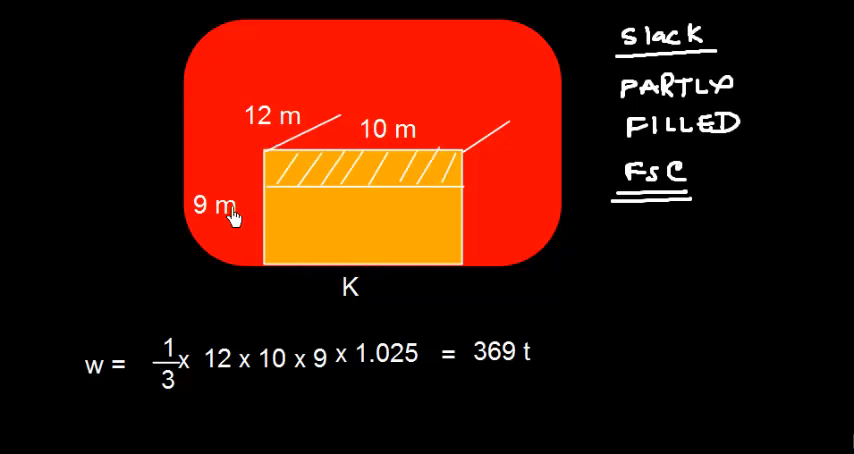
pyautogui.moveTo(496, 140)
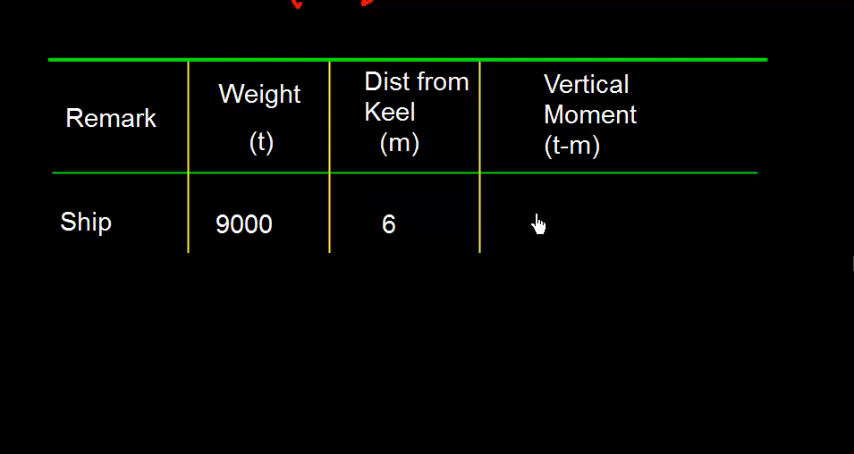
pyautogui.moveTo(664, 266)
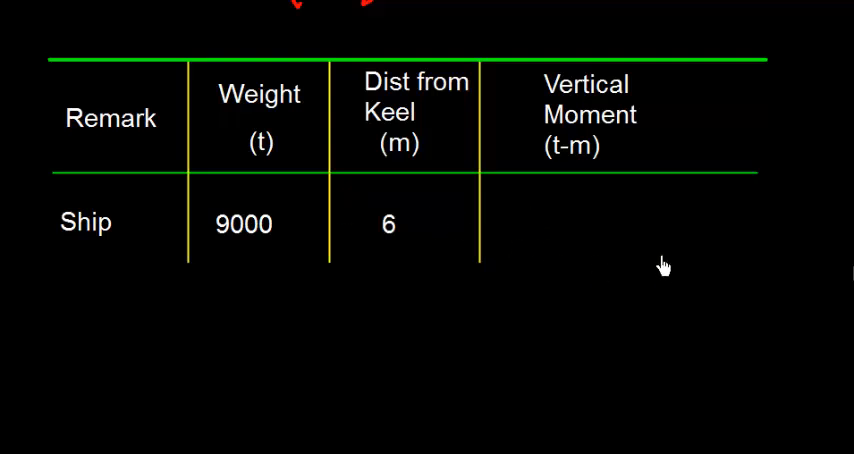
pyautogui.moveTo(692, 236)
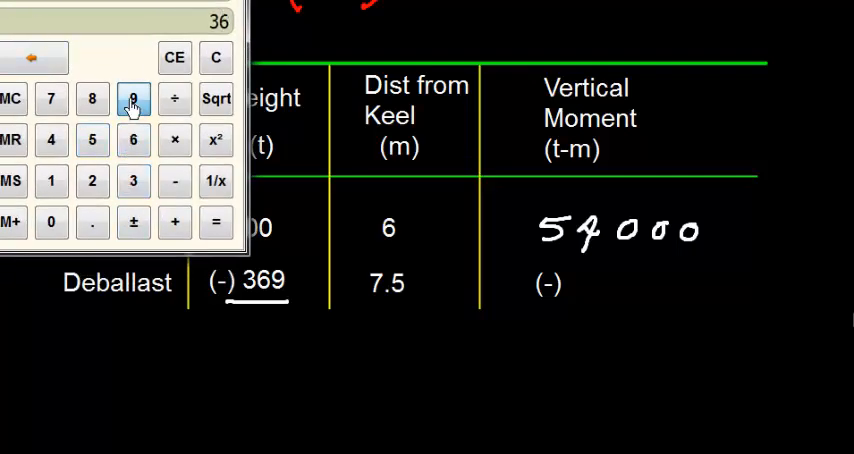
# Step: Compute the deballast moment 369 × 7.5 = 2767.5 and move the calculator off the table
pyautogui.click(132, 98)
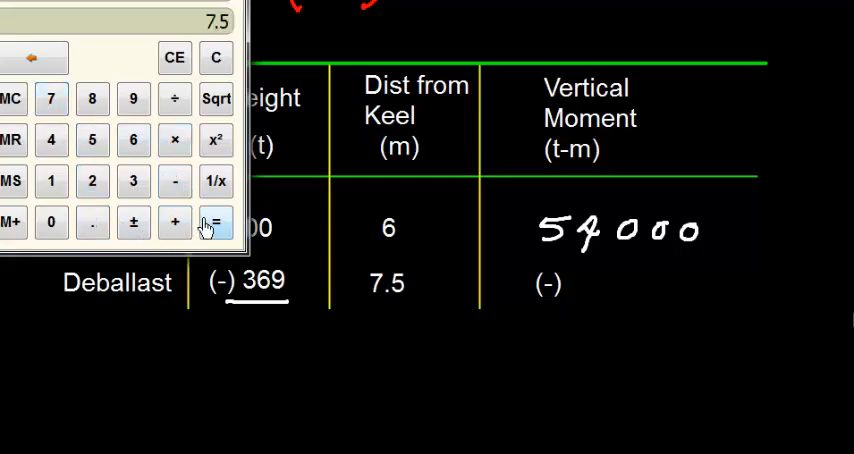
pyautogui.click(210, 222)
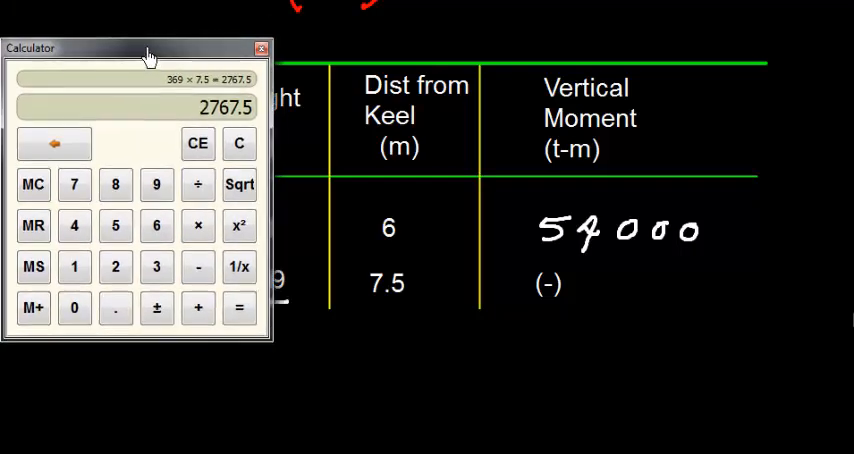
pyautogui.moveTo(144, 48); pyautogui.dragTo(258, 328)
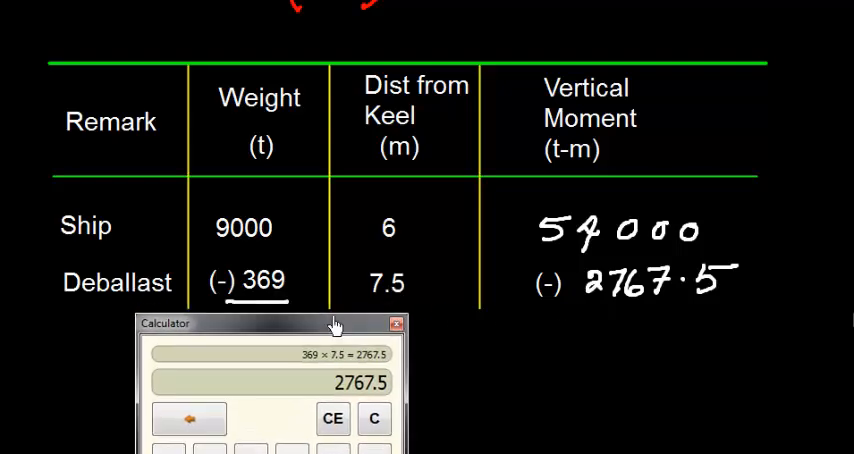
pyautogui.moveTo(400, 300)
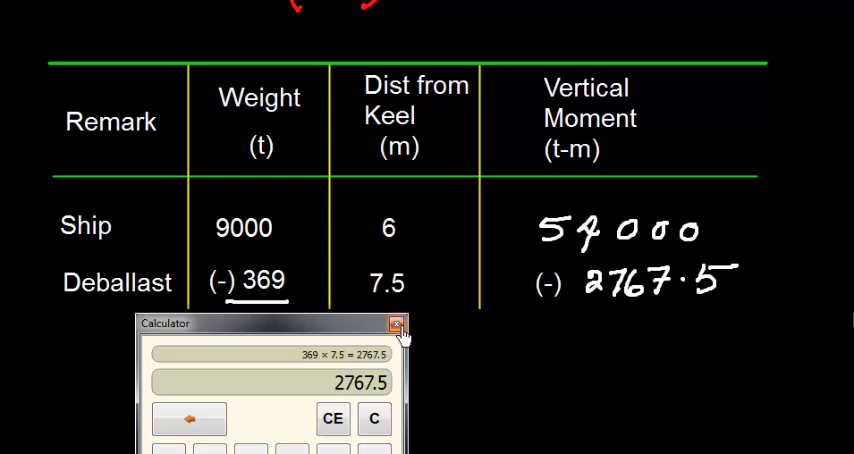
# Step: Close the calculator and annotate the table with 54000, −2767.5 and +1025 FSM moments
pyautogui.click(396, 324)
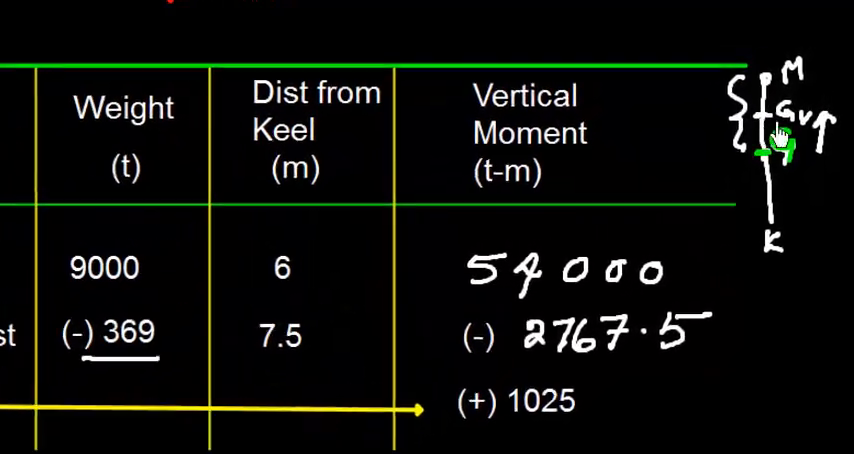
pyautogui.scroll(-3)
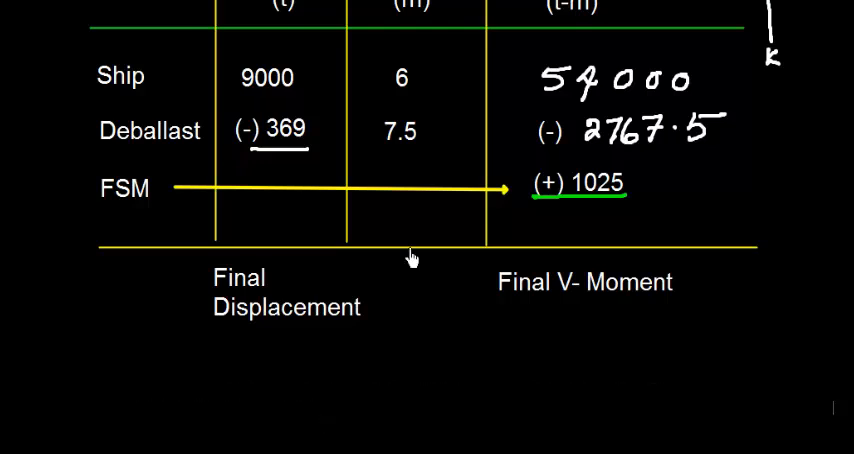
pyautogui.moveTo(158, 216)
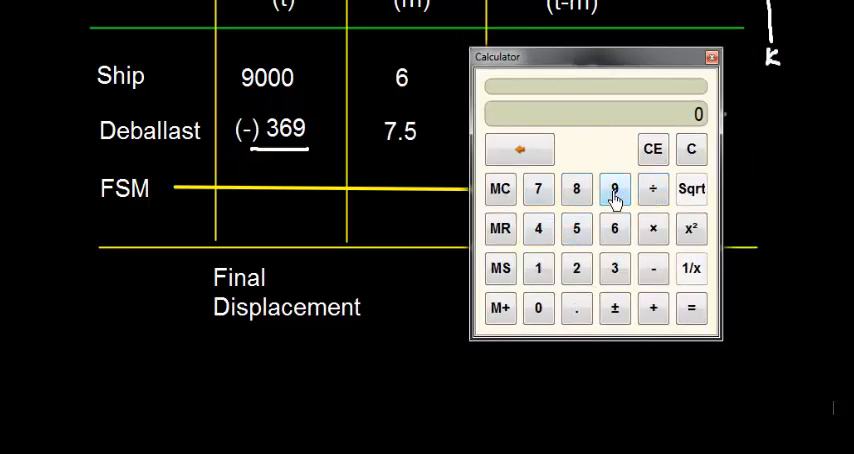
# Step: Compute the final displacement 9000 − 369 = 8631 t
pyautogui.click(538, 308)
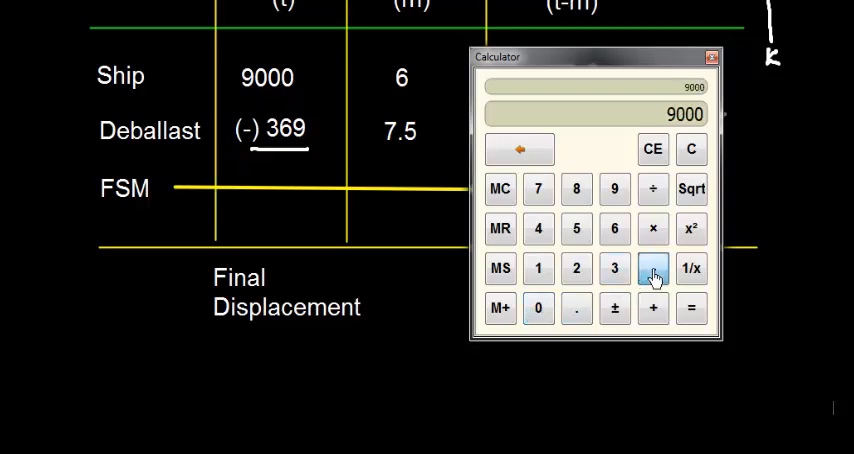
pyautogui.click(652, 268)
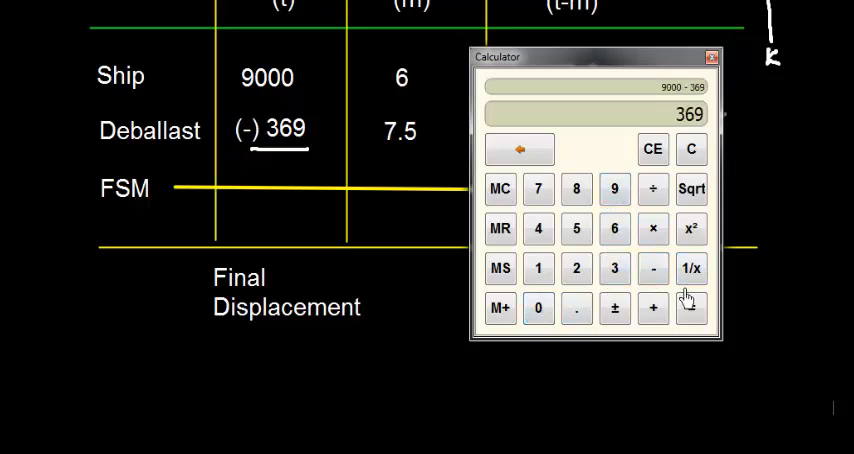
pyautogui.click(692, 308)
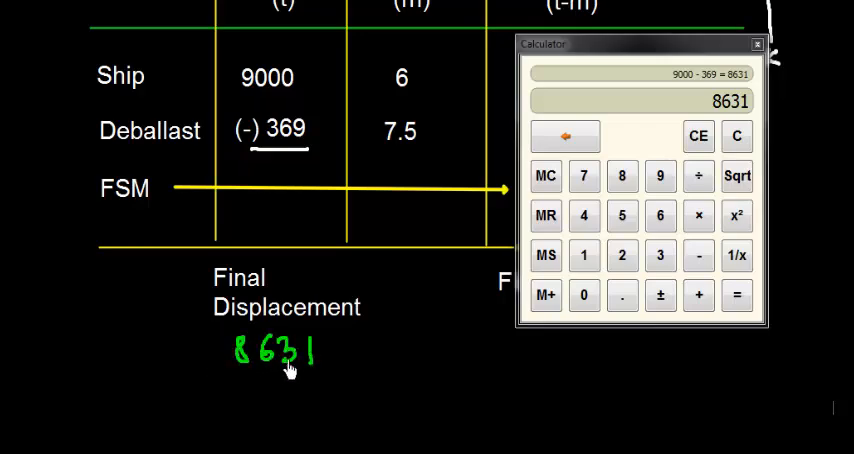
pyautogui.moveTo(504, 164)
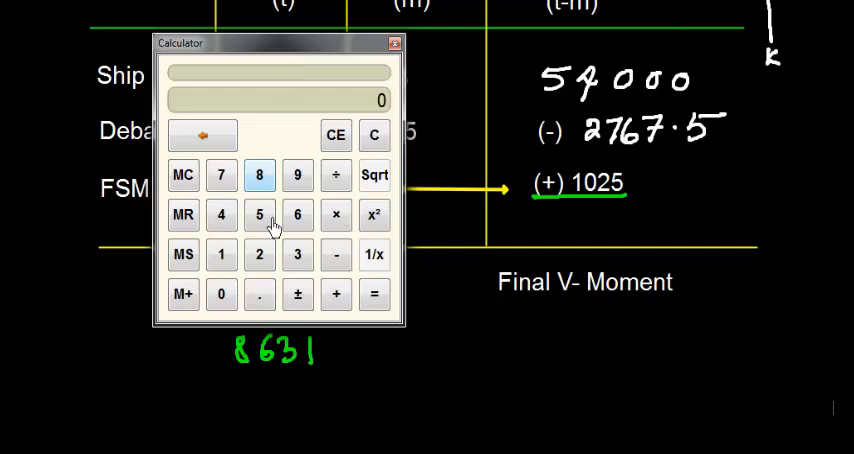
pyautogui.moveTo(590, 100)
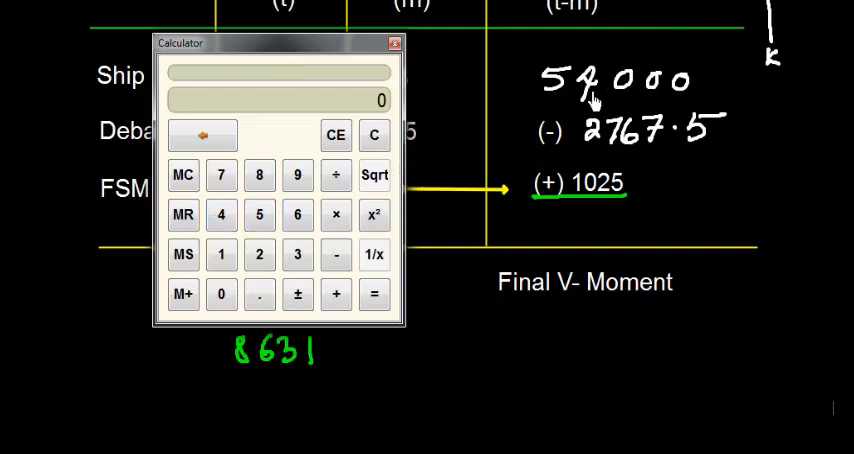
# Step: Compute the final vertical moment 54000 − 2767.5 + 1025 = 52257.5 t-m and close the calculator
pyautogui.click(220, 214)
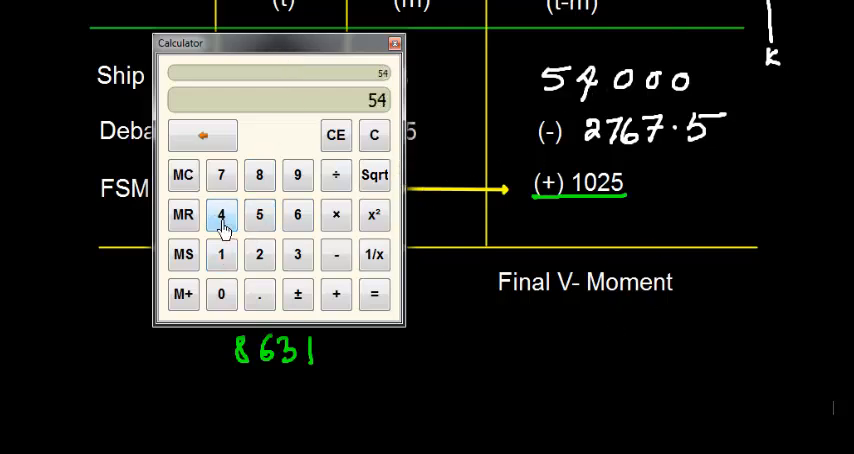
pyautogui.click(260, 254)
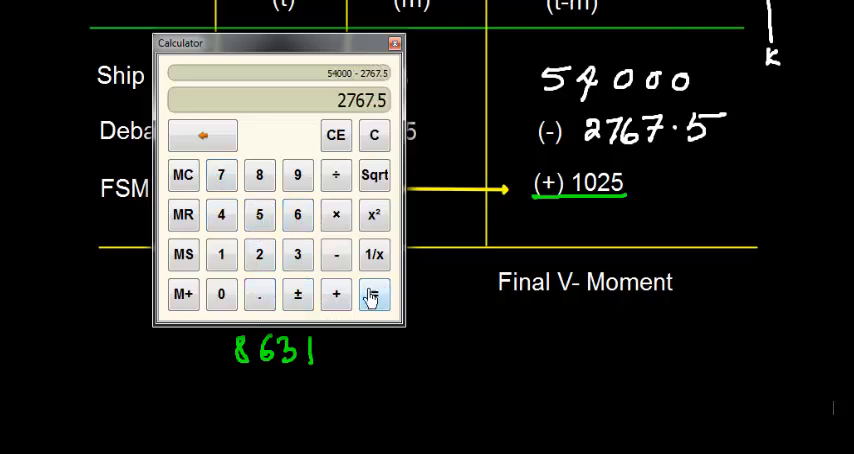
pyautogui.click(336, 292)
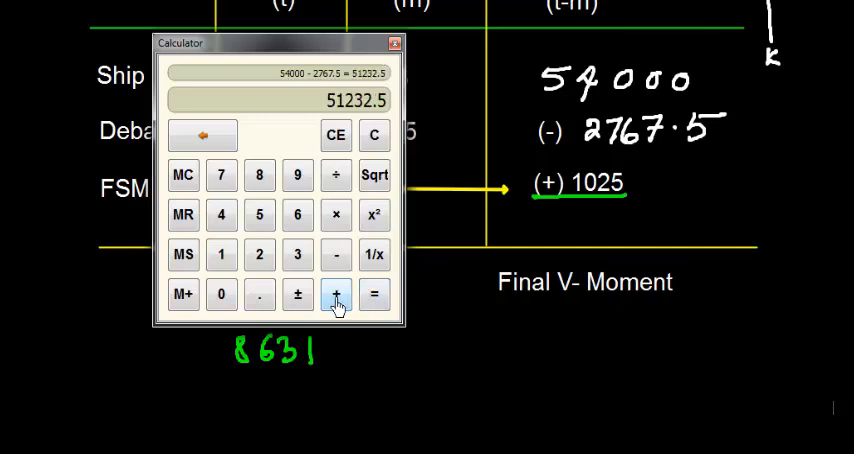
pyautogui.click(336, 292)
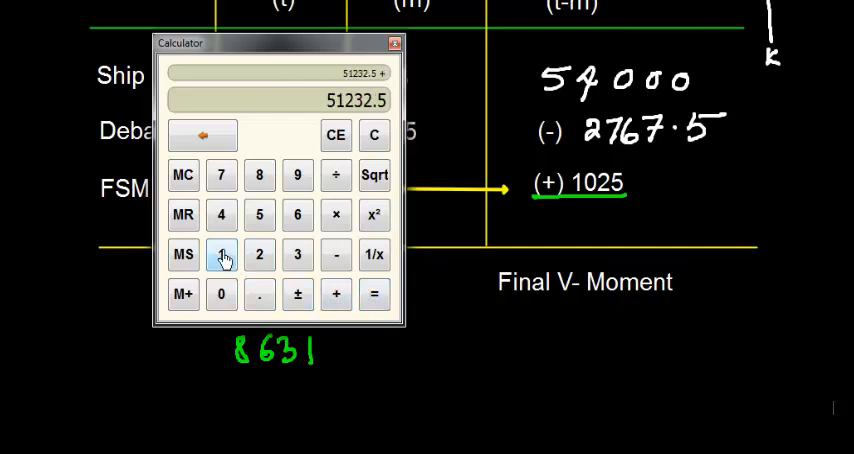
pyautogui.click(260, 214)
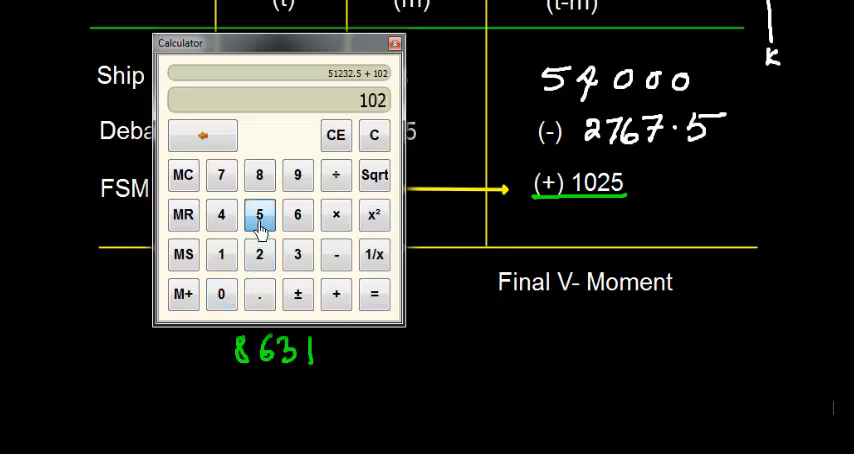
pyautogui.click(374, 292)
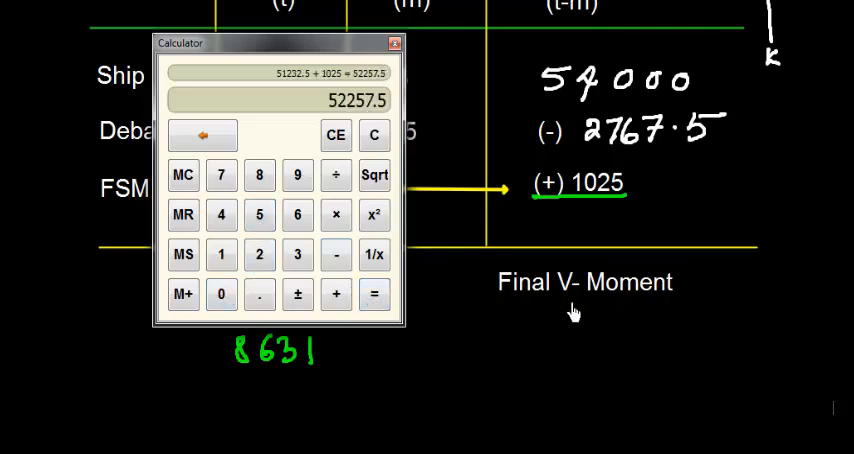
pyautogui.moveTo(512, 330)
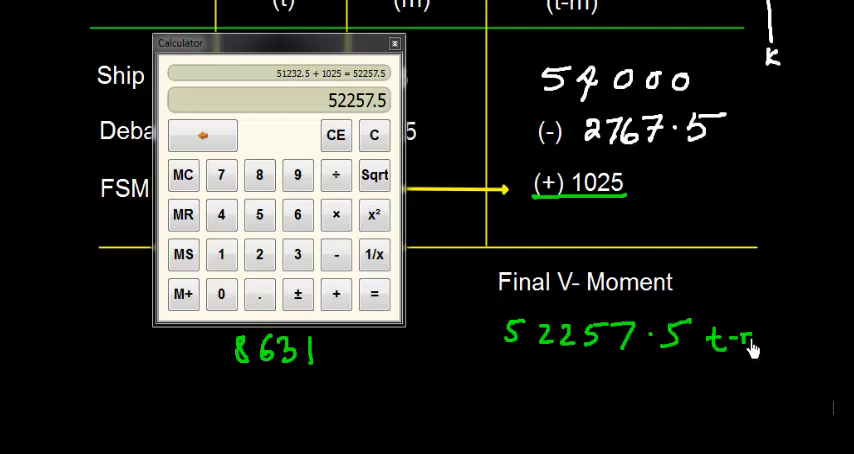
pyautogui.click(394, 44)
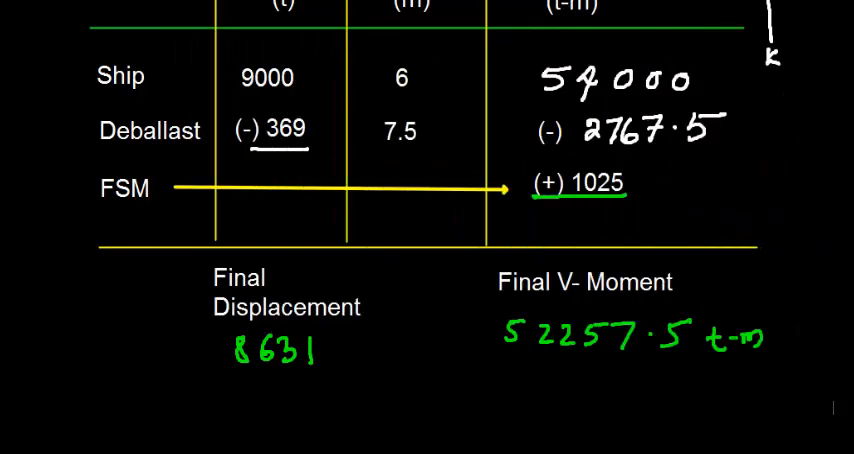
pyautogui.moveTo(340, 352)
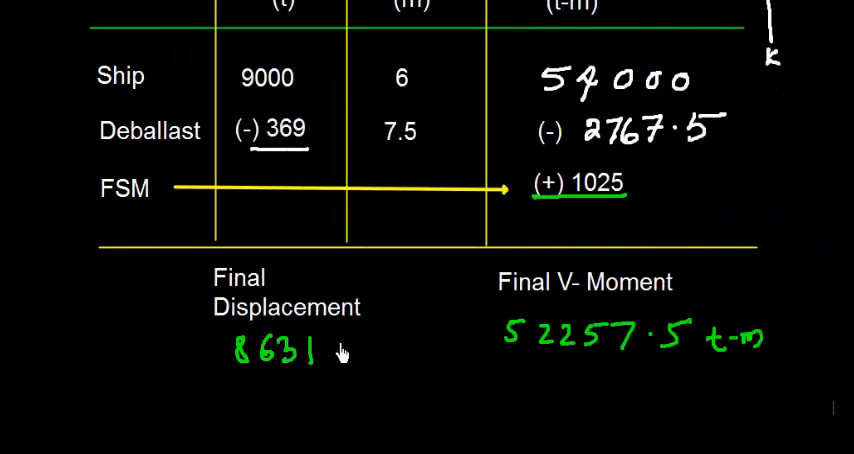
# Step: Advance to the slide showing Final KG fluid = Final V-Moment ÷ Final Displacement
pyautogui.write('t')
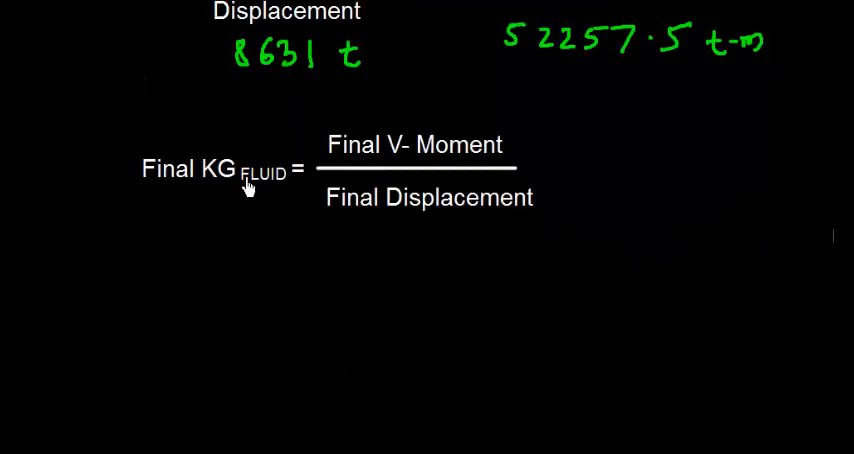
pyautogui.moveTo(240, 196)
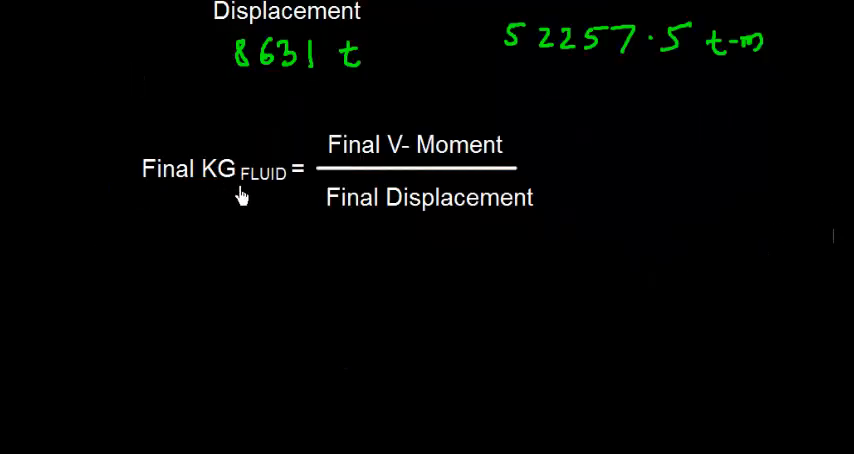
pyautogui.moveTo(228, 192)
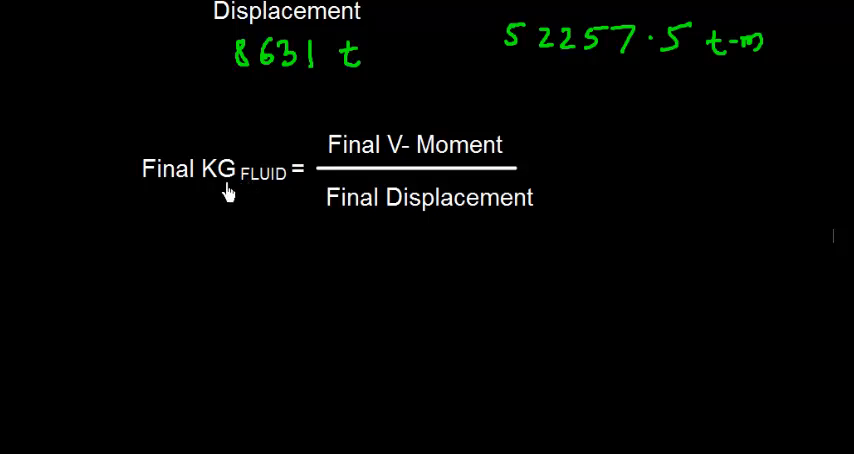
pyautogui.moveTo(204, 196)
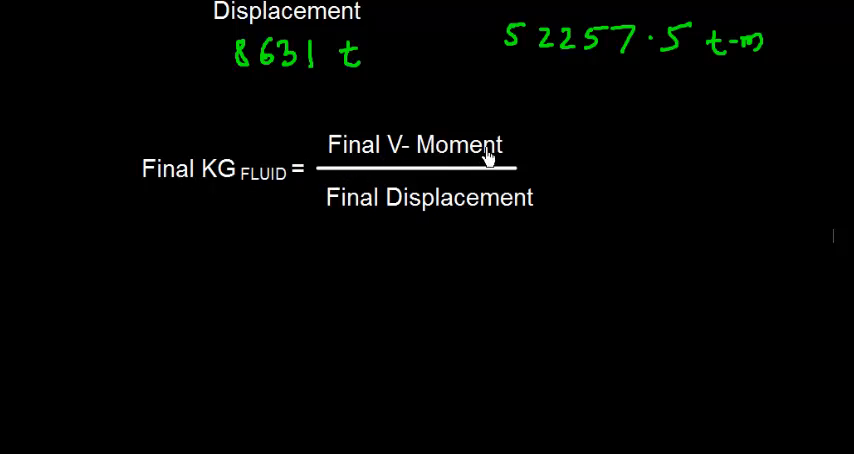
pyautogui.moveTo(550, 176)
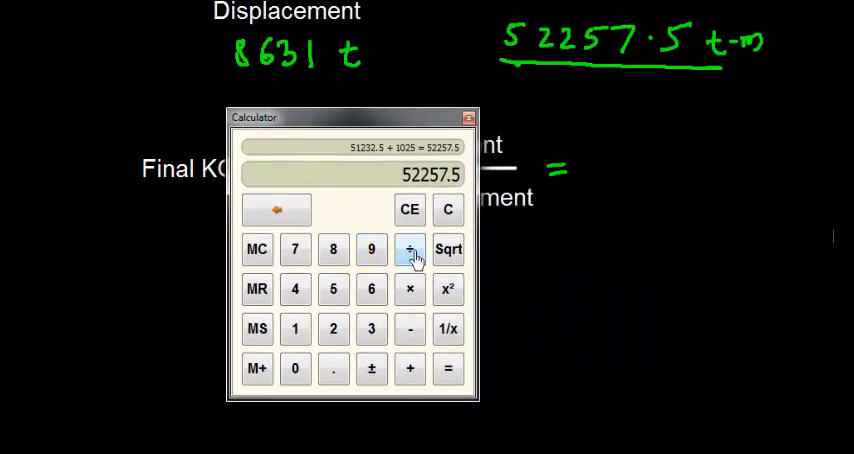
# Step: Divide 52257.5 by 8631 to get the final fluid KG of 6.054629 m
pyautogui.click(408, 250)
pyautogui.write('8631')
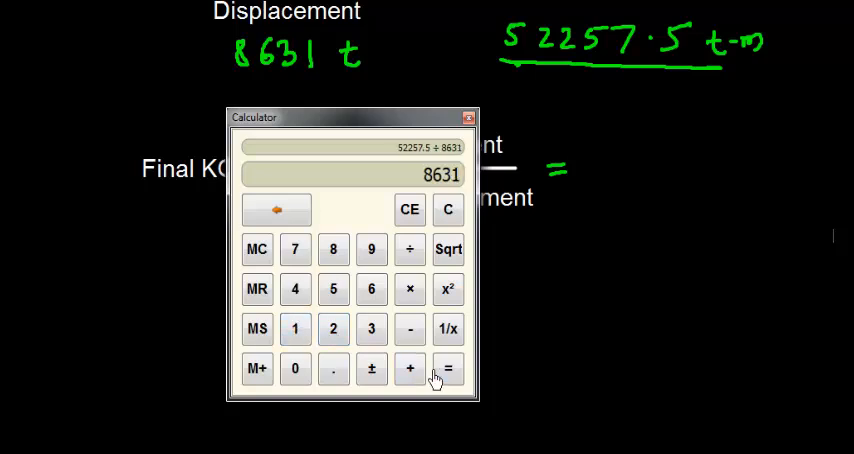
pyautogui.click(448, 368)
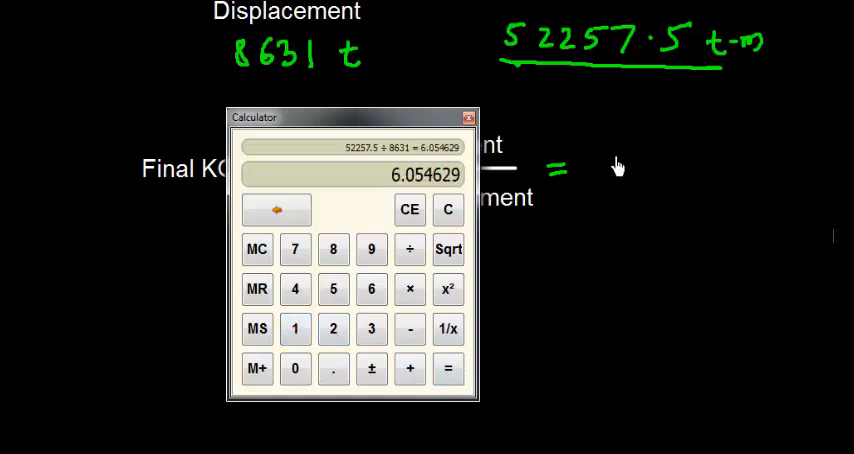